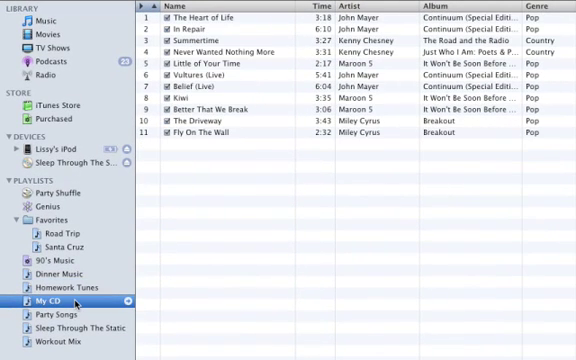
pyautogui.scroll(-3)
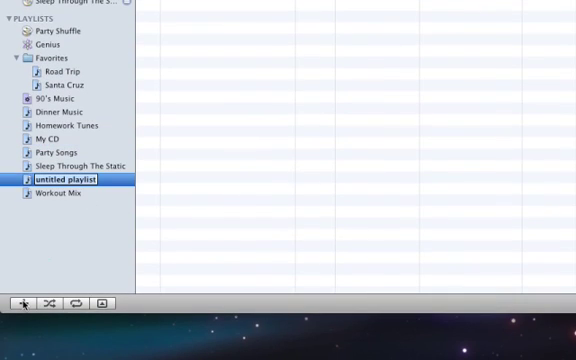
pyautogui.write('M')
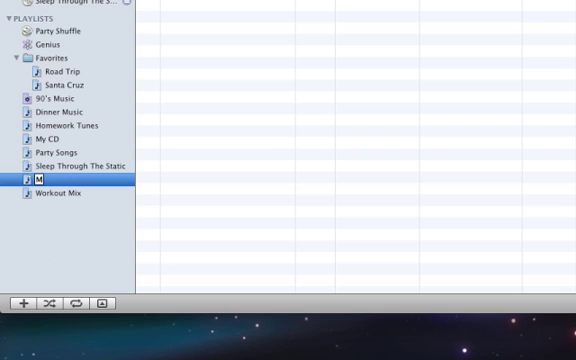